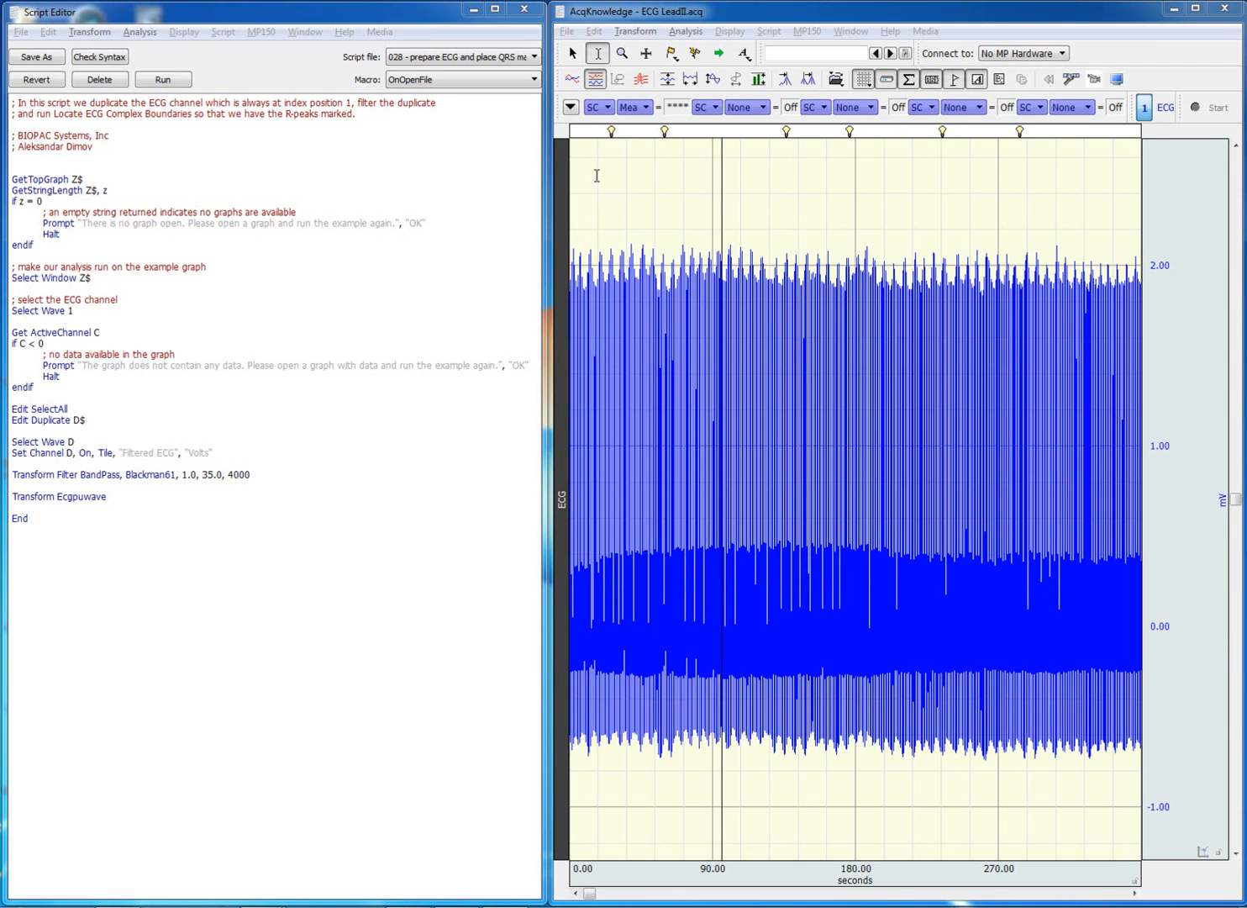
pyautogui.moveTo(615, 128)
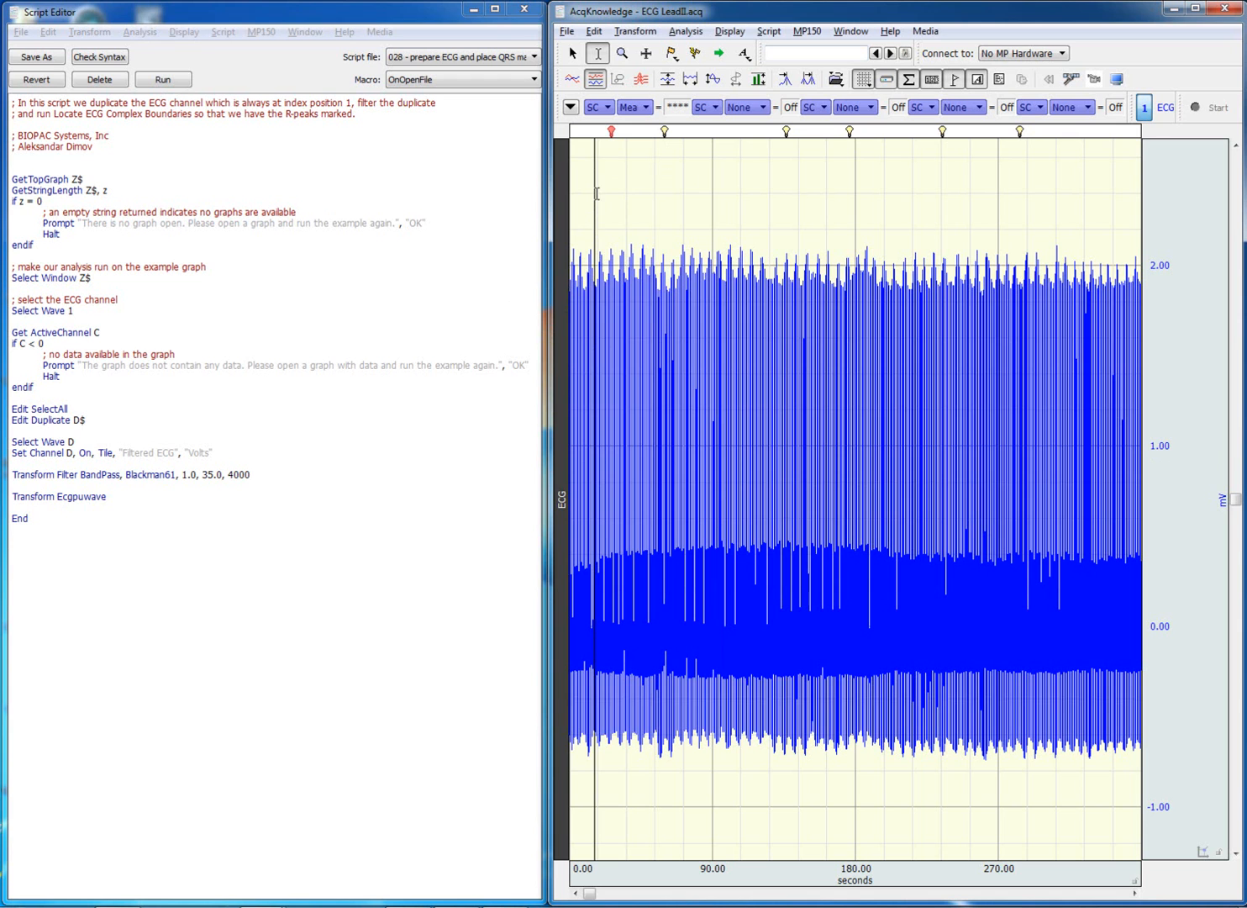
pyautogui.moveTo(403, 205)
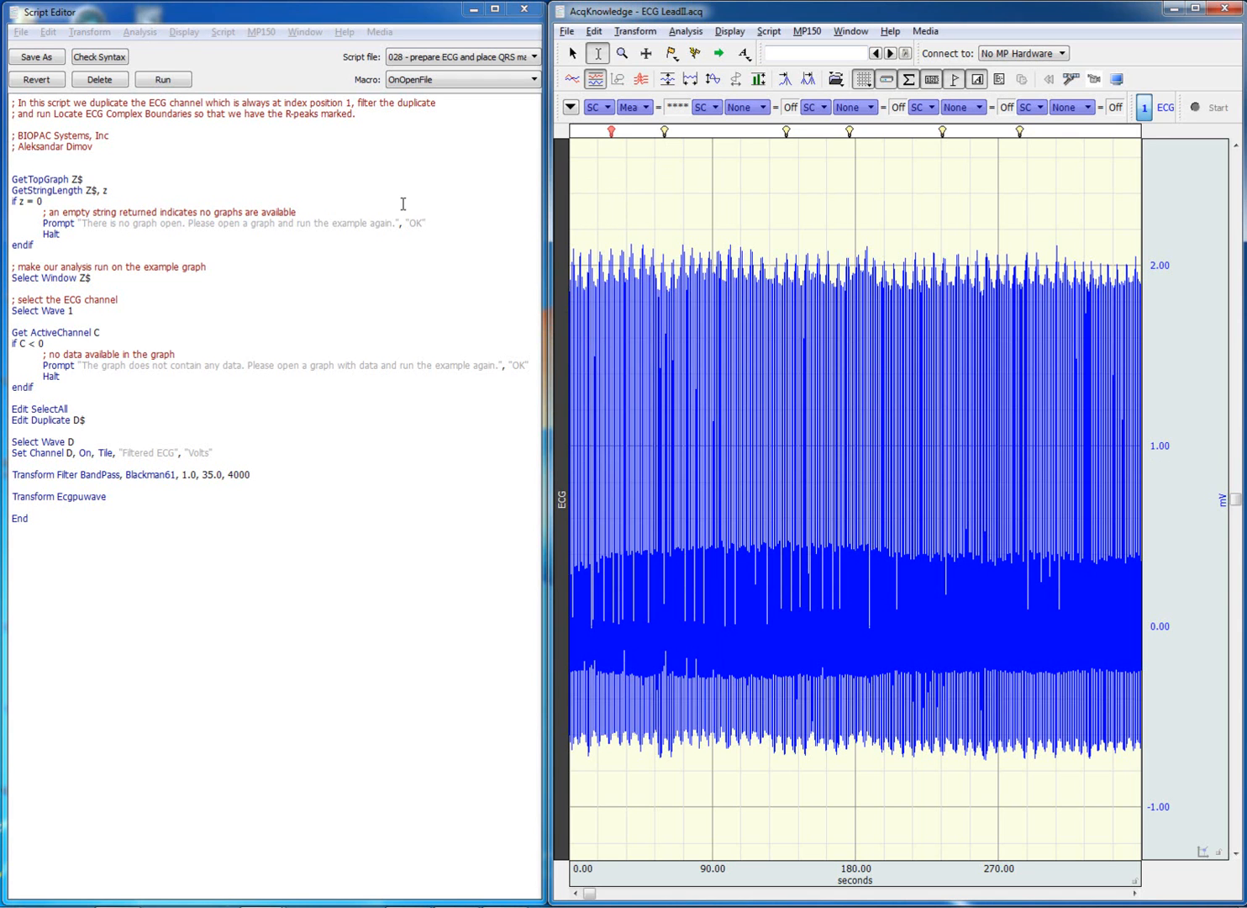
pyautogui.moveTo(565, 286)
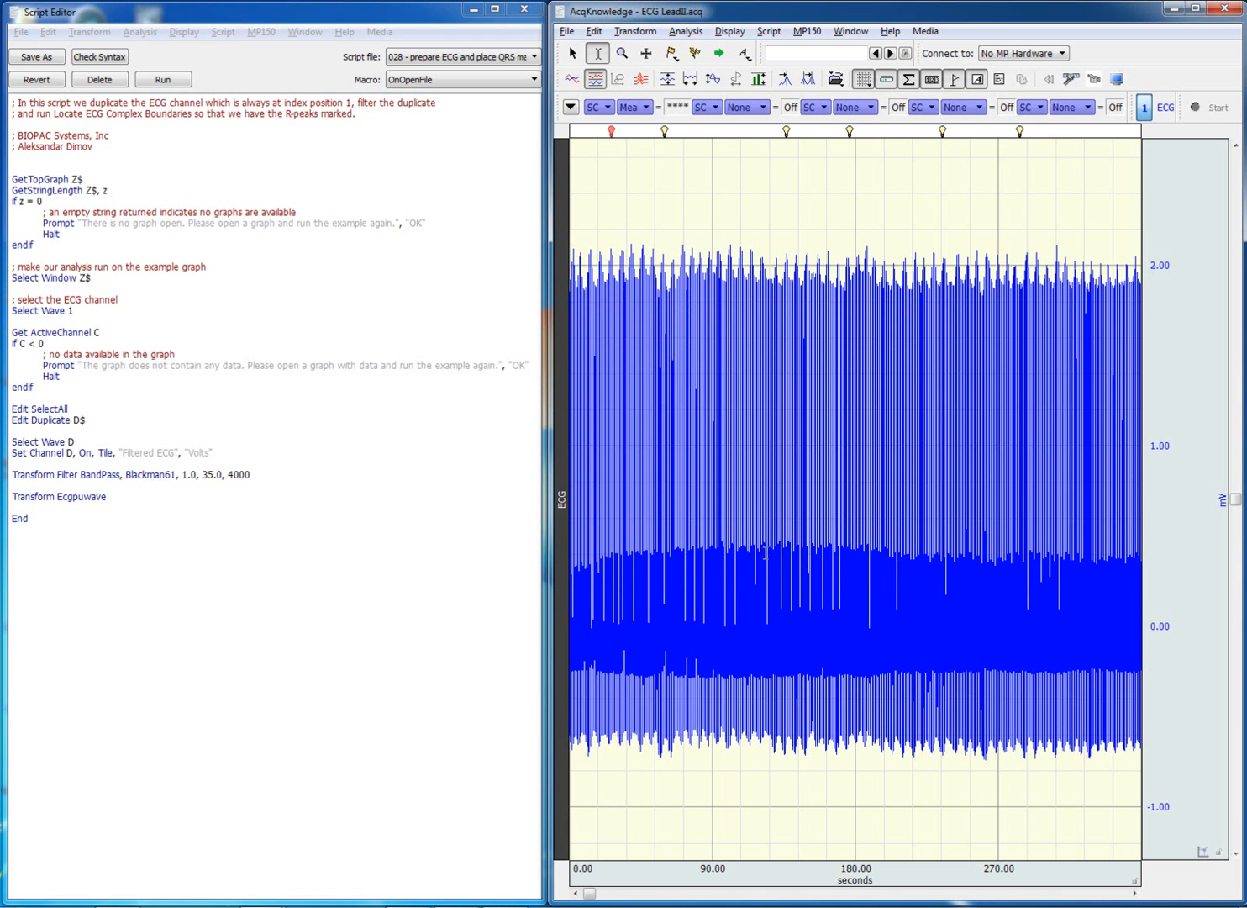
# Run script 028 to add the band-pass filtered ECG channel with complex boundary markers
pyautogui.click(161, 79)
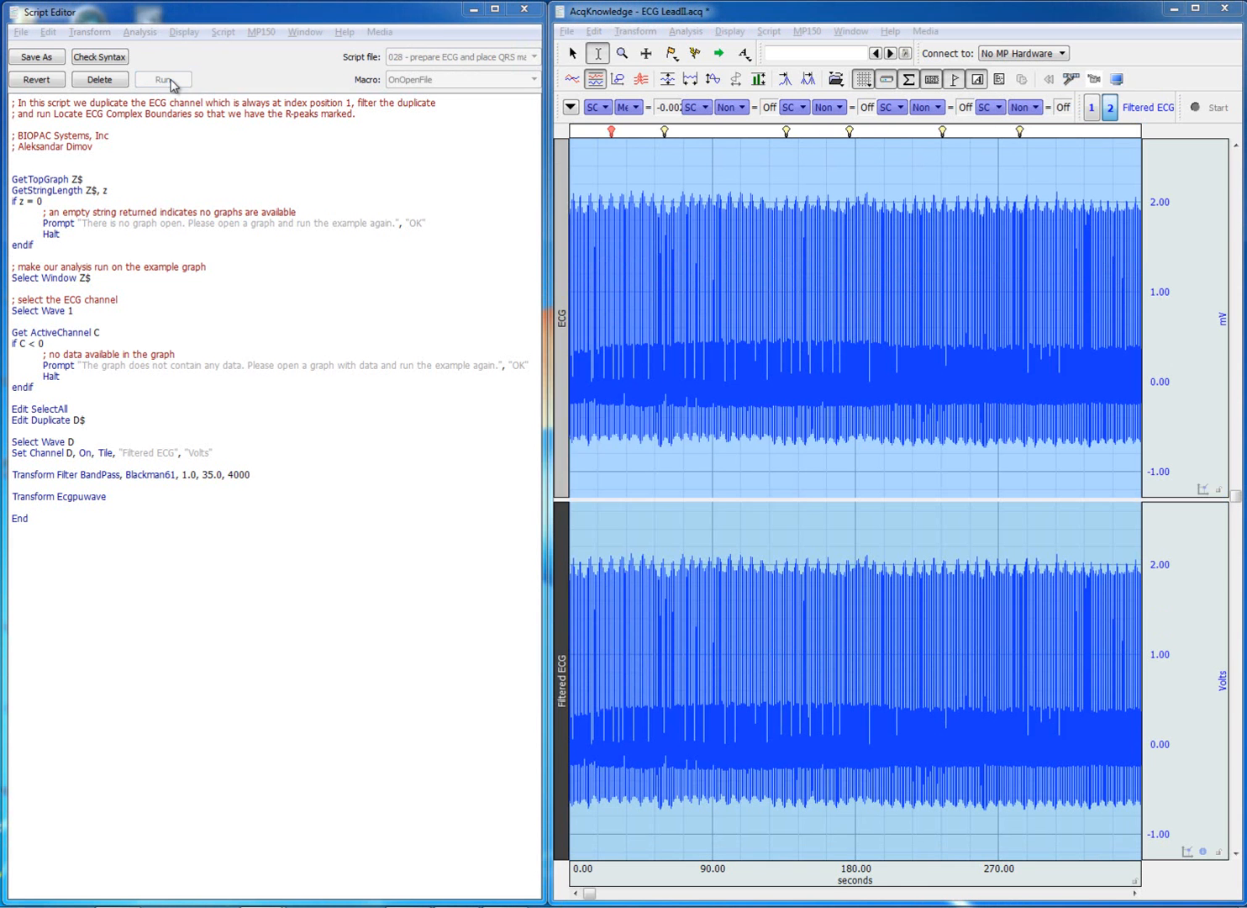
pyautogui.click(163, 79)
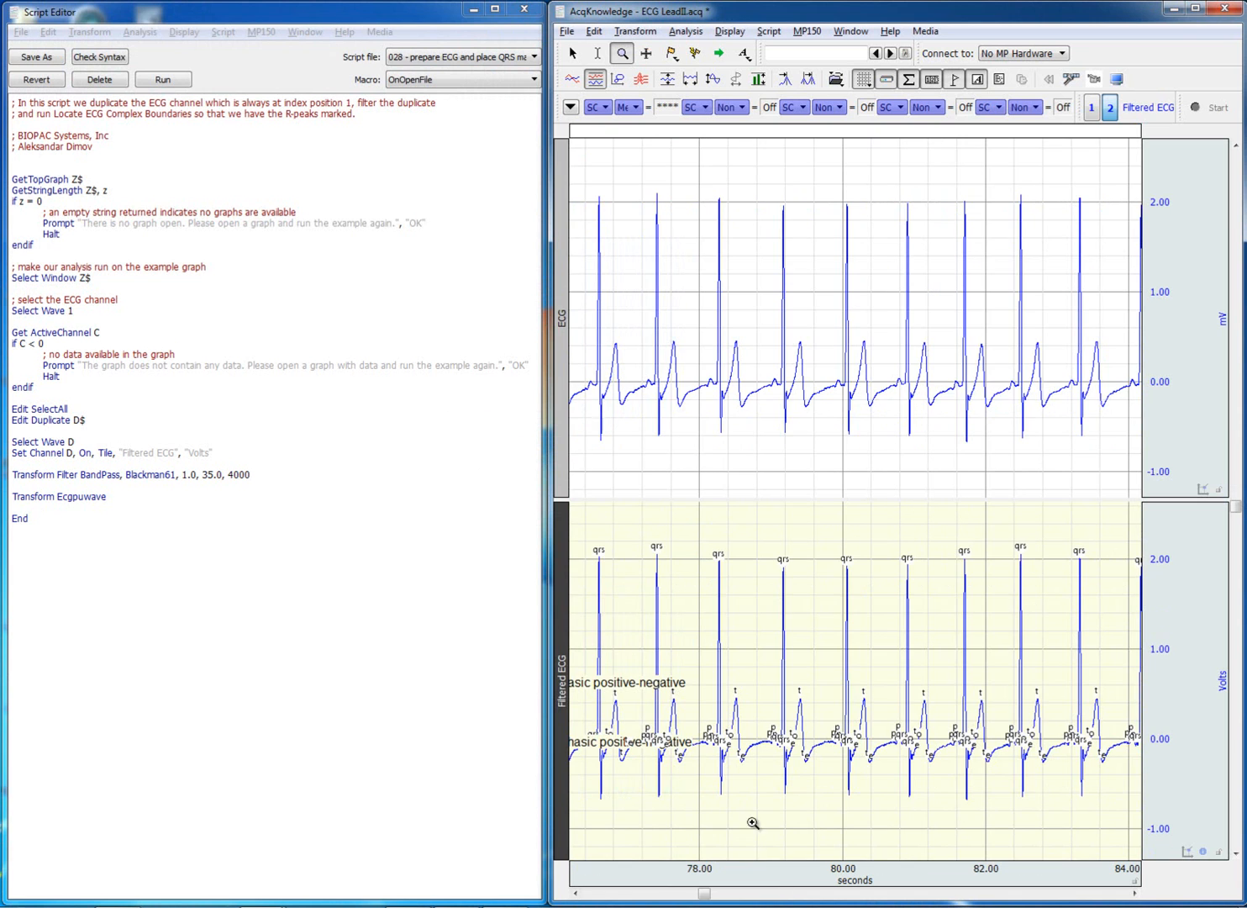
pyautogui.moveTo(713, 548)
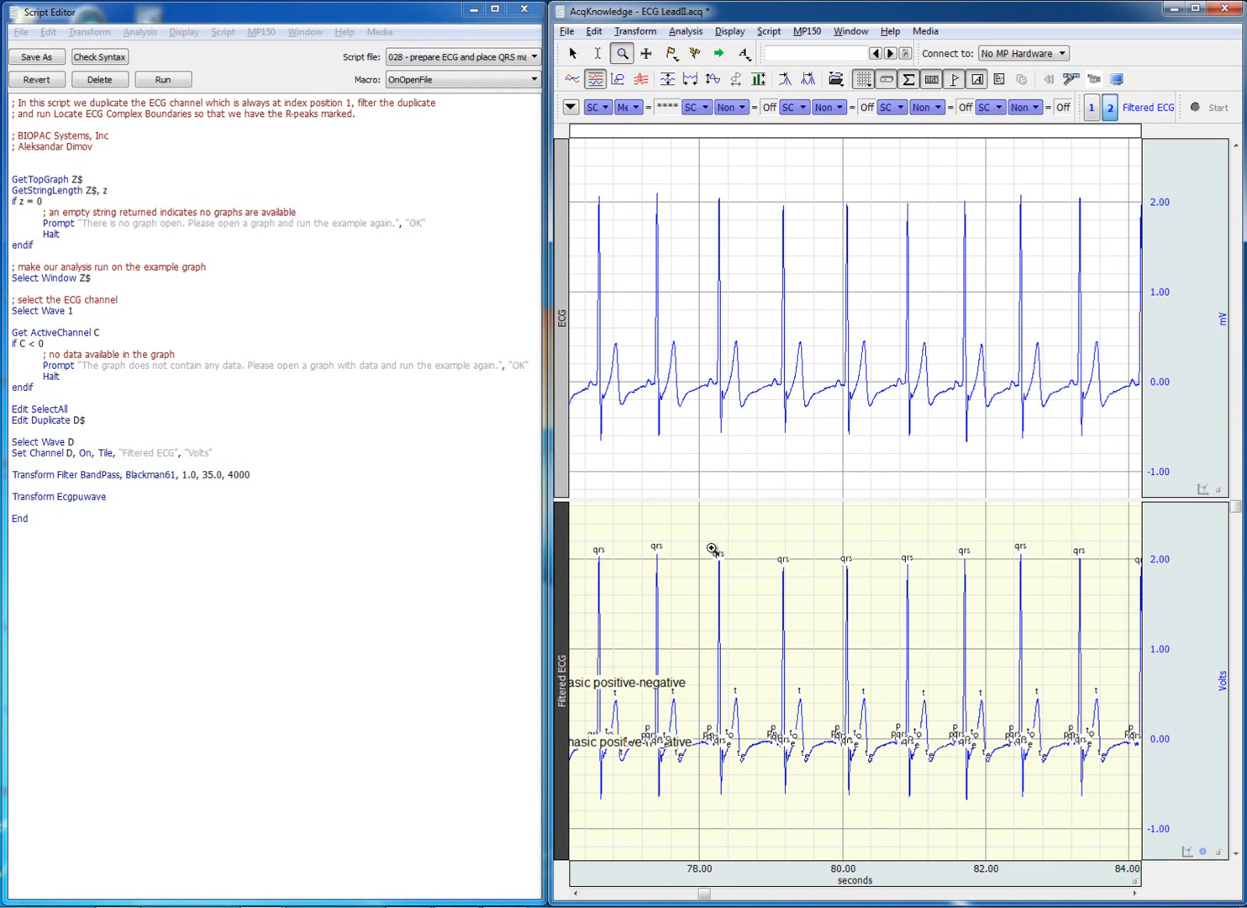
pyautogui.moveTo(730, 692)
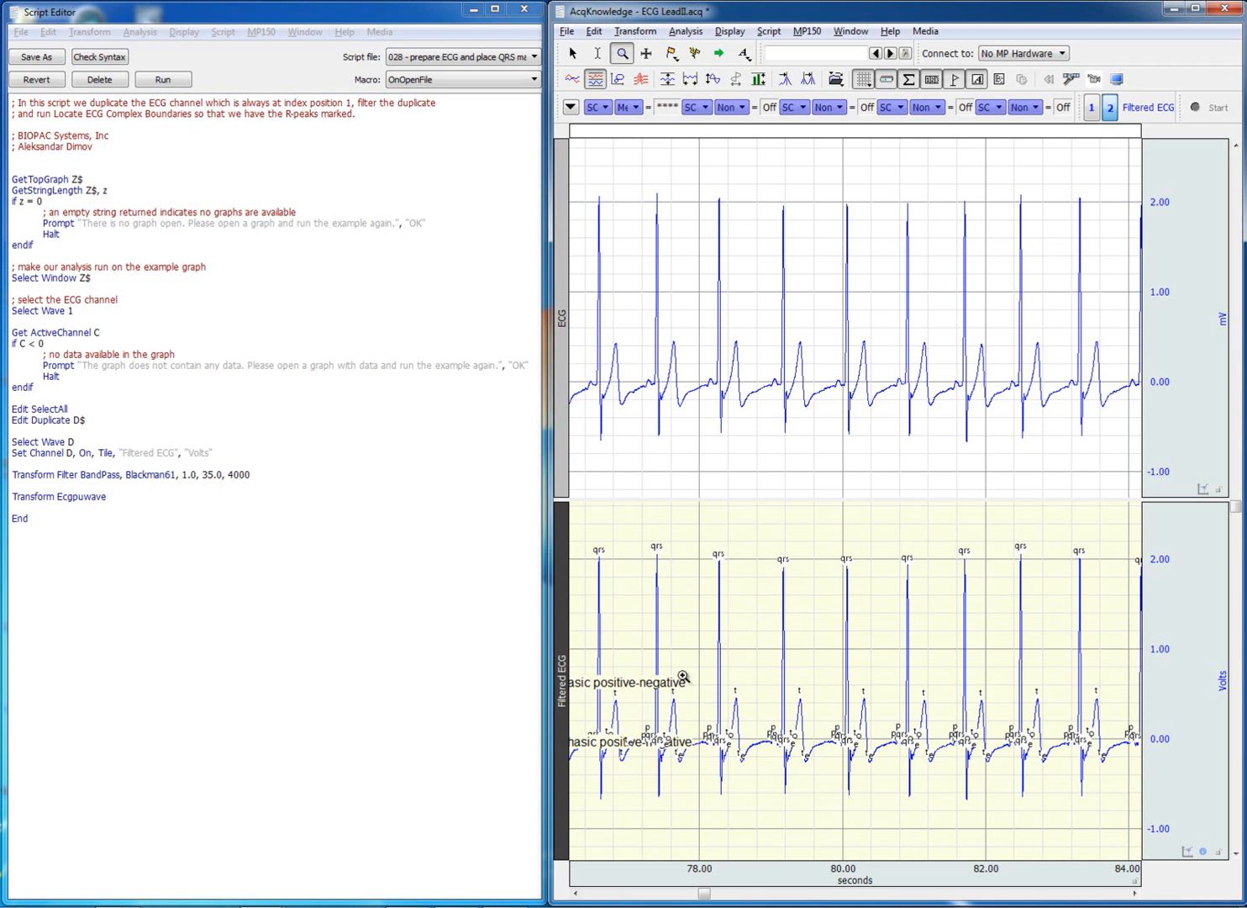
pyautogui.moveTo(642, 79)
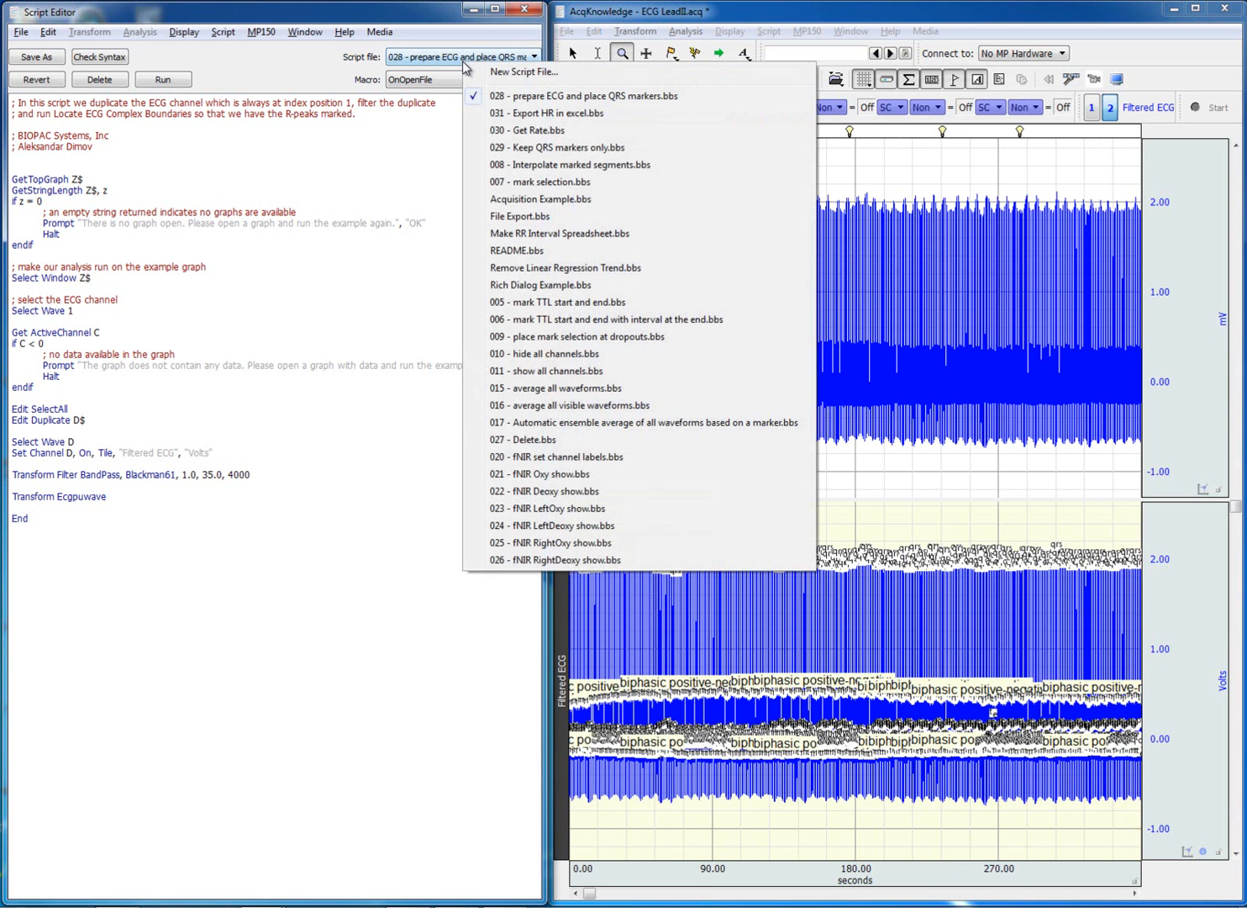
# Load and run '029 - Keep QRS markers only.bbs' so only QRS peaks remain marked
pyautogui.click(565, 148)
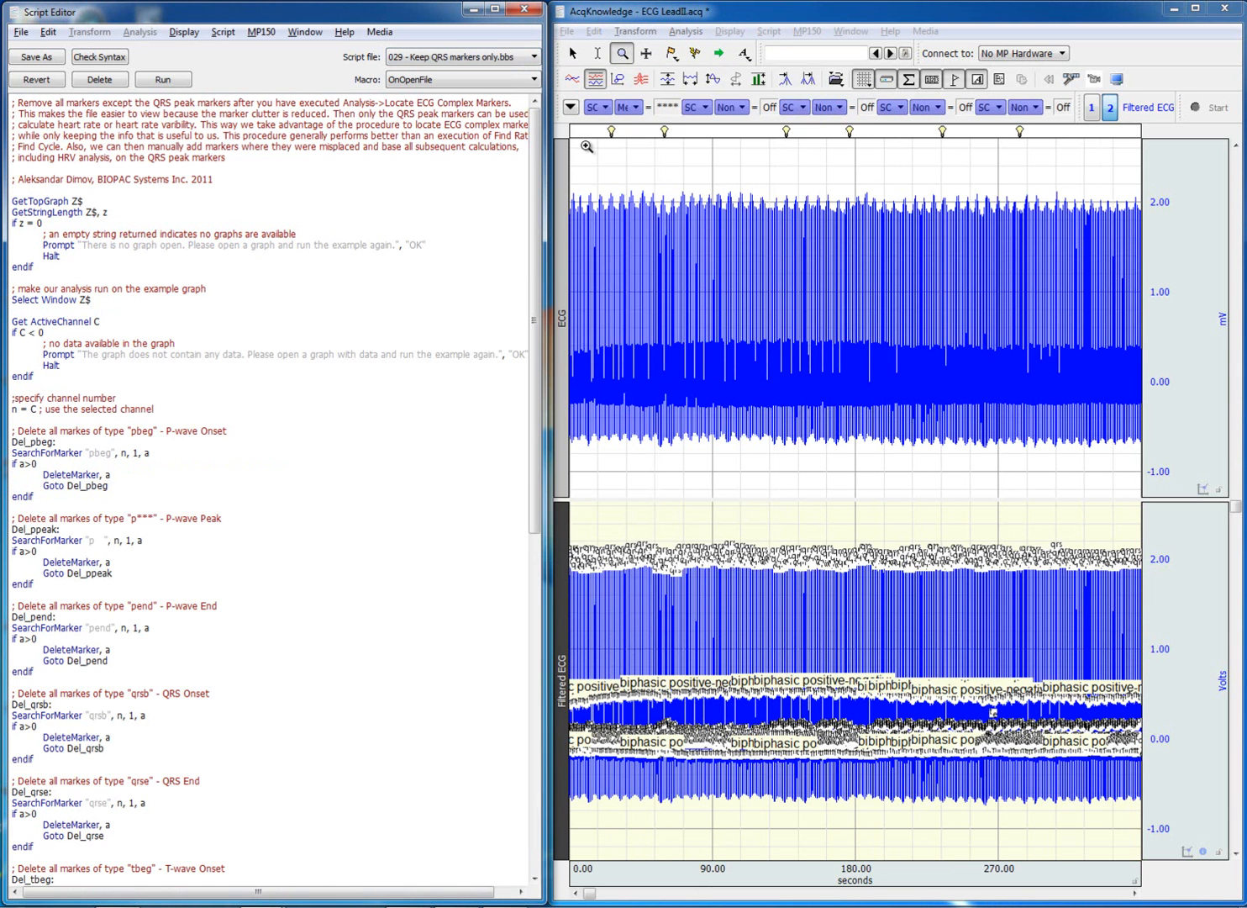
pyautogui.click(163, 79)
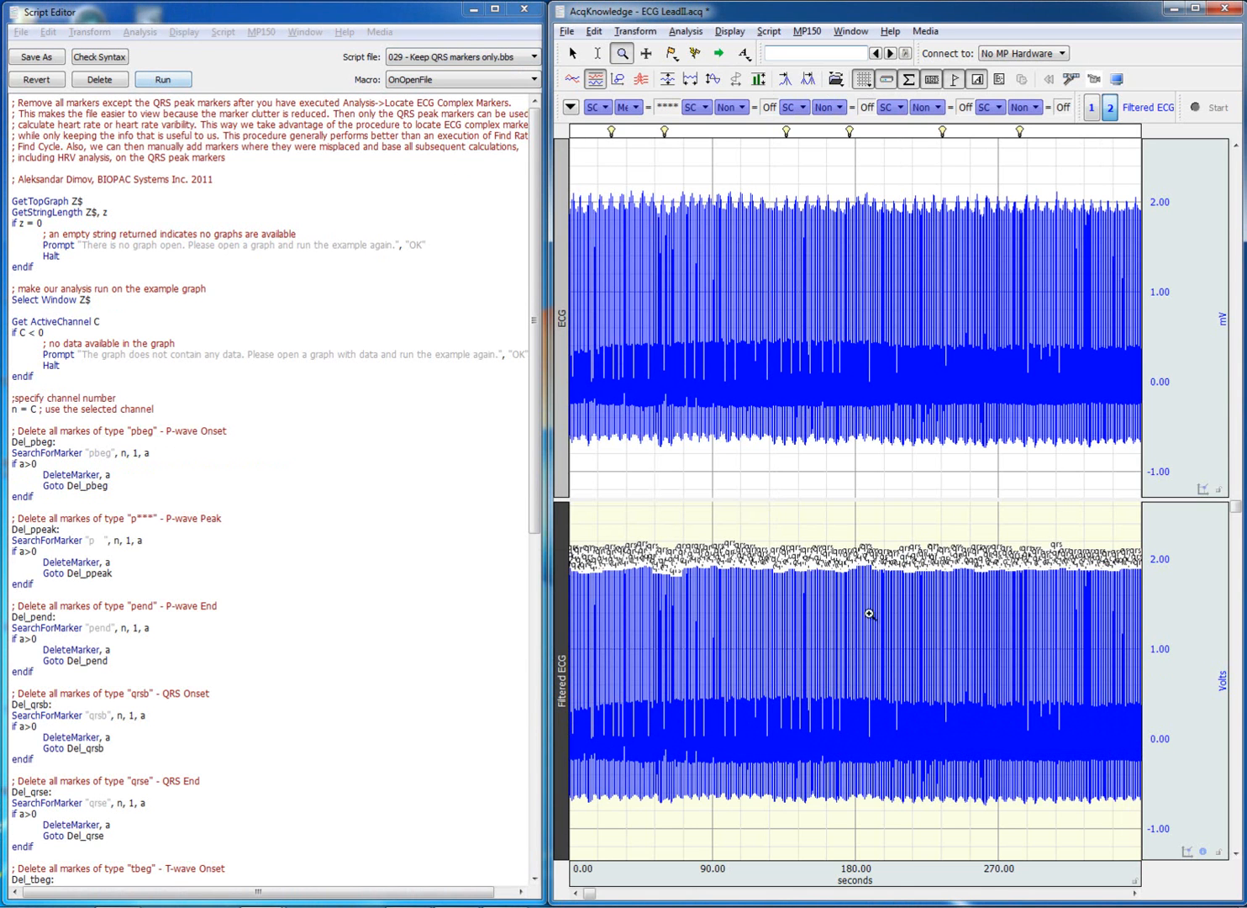
pyautogui.moveTo(613, 513)
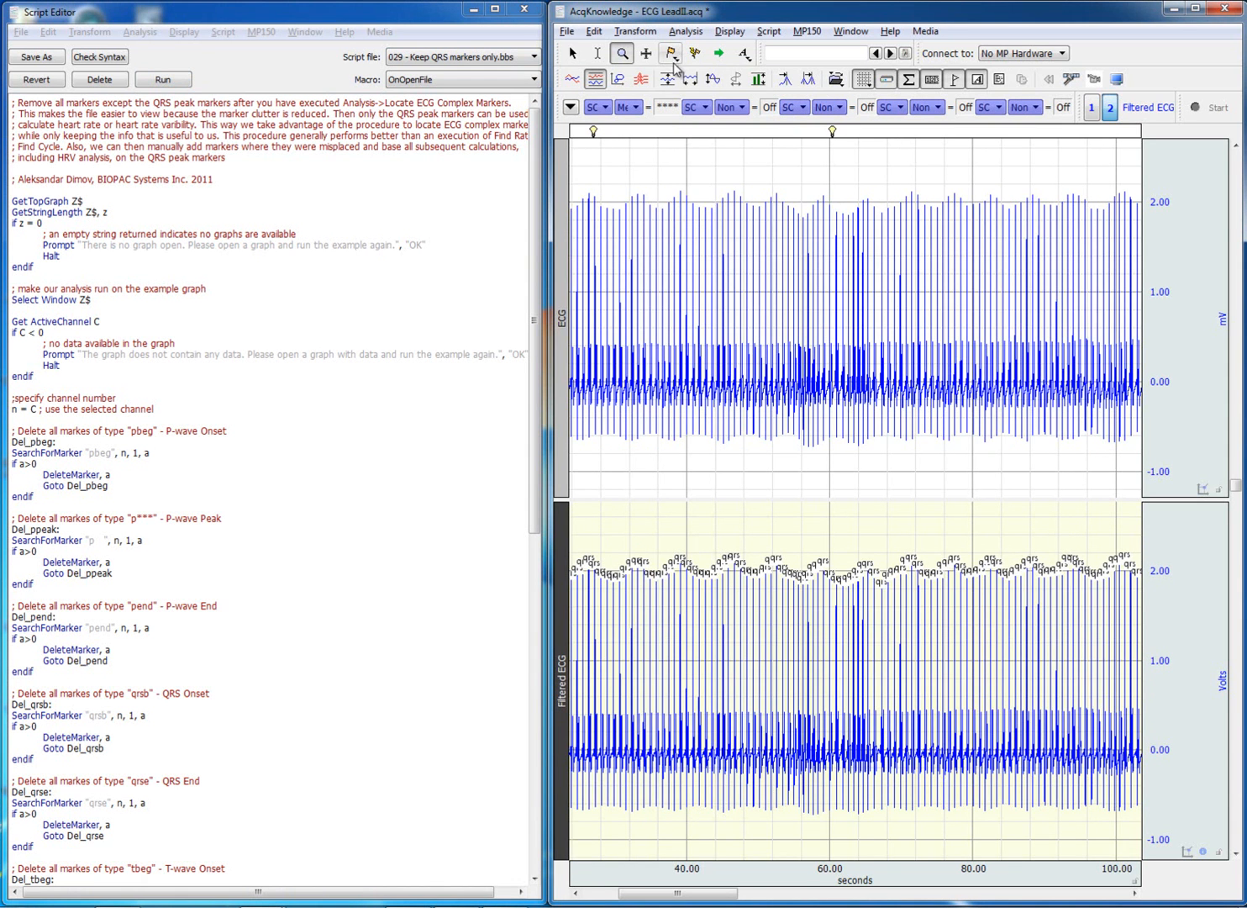
pyautogui.click(535, 57)
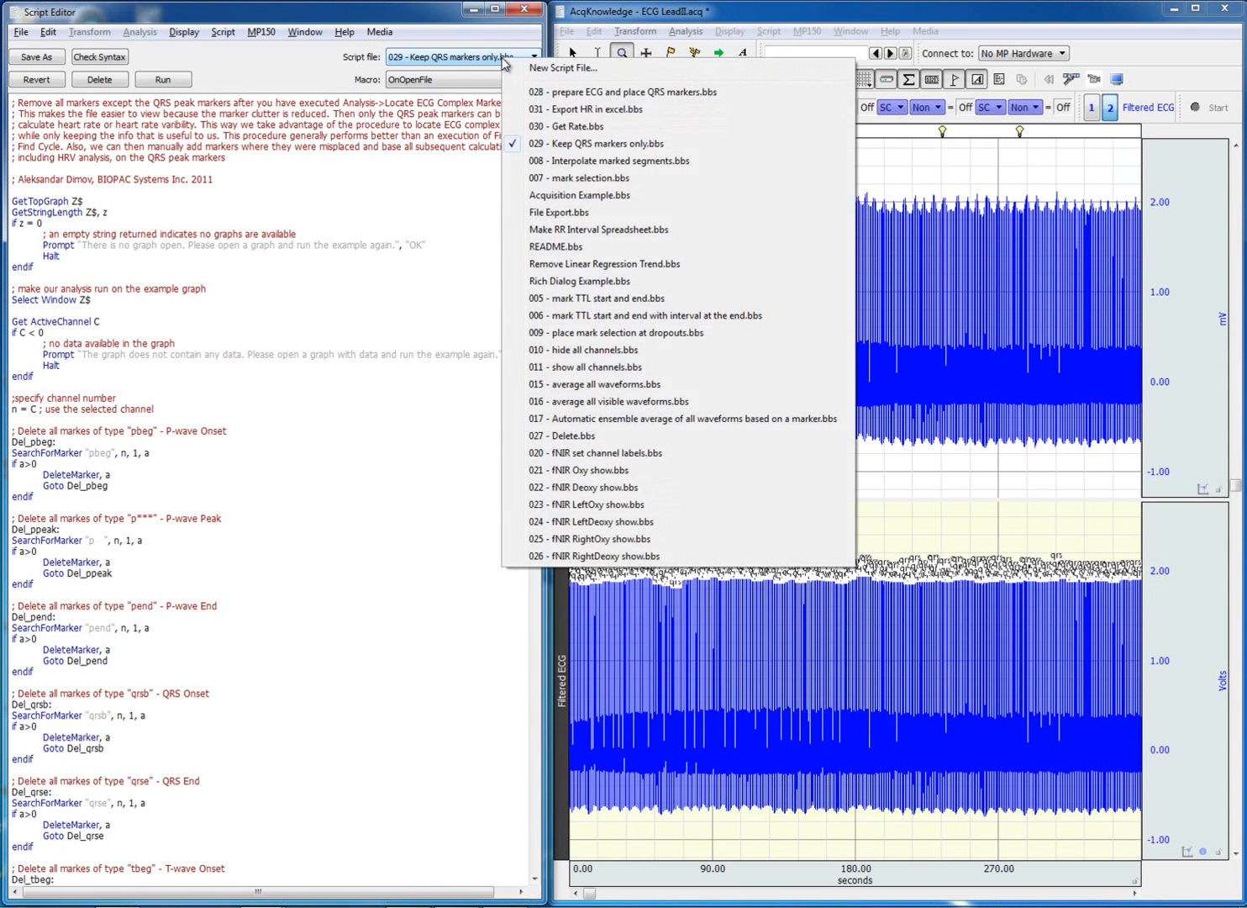
# Load and run '030 - Get Rate.bbs' to add the beat-by-beat BPM channel
pyautogui.click(588, 126)
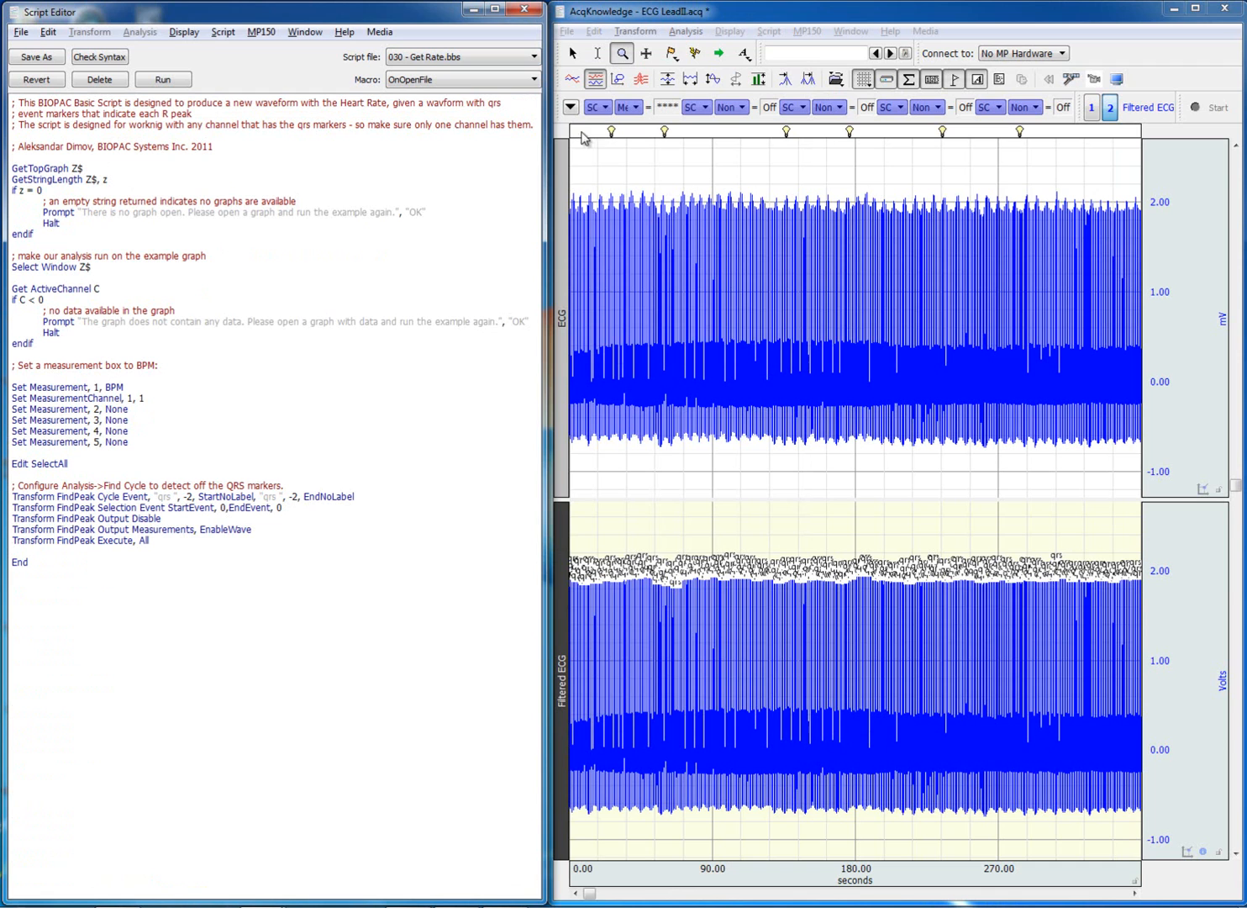
pyautogui.moveTo(914, 636)
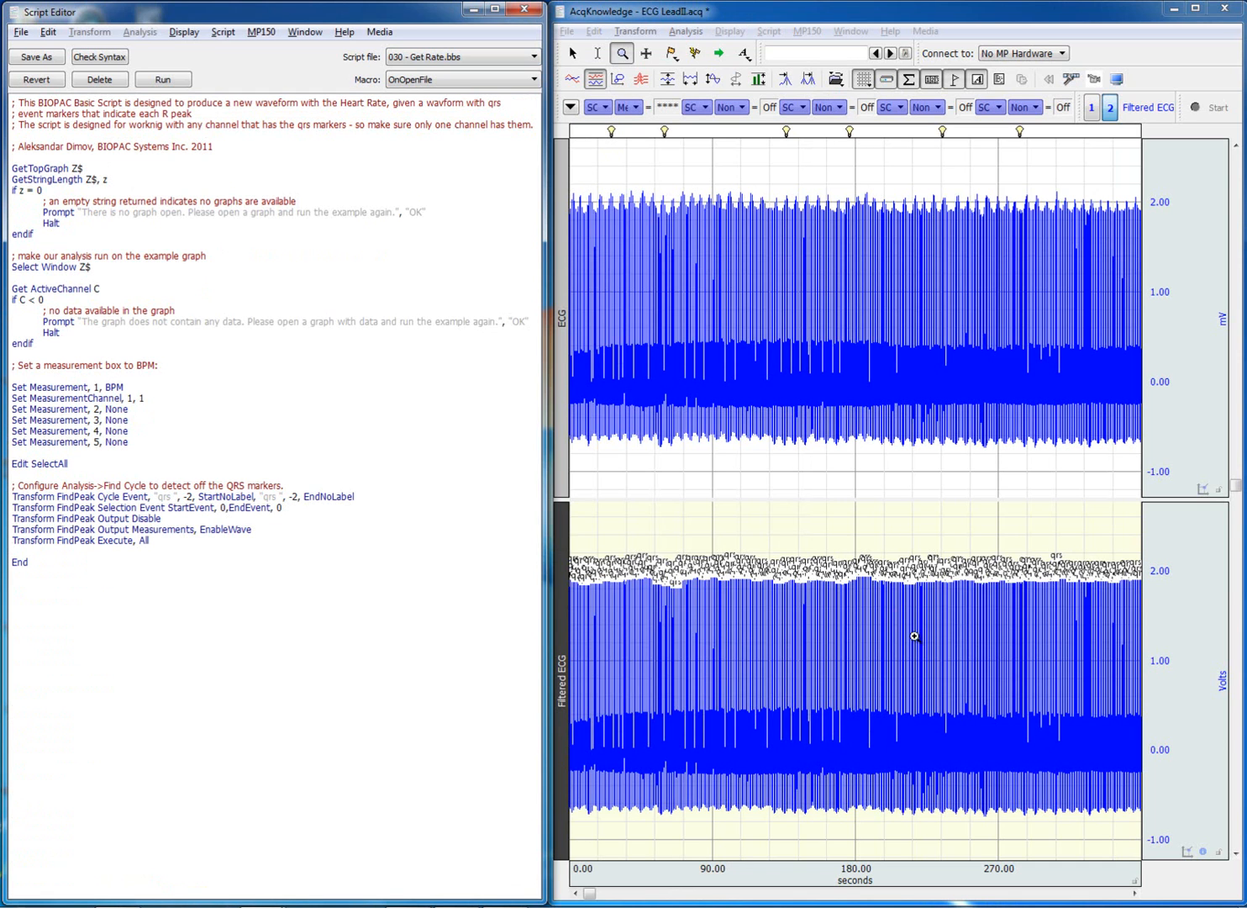
pyautogui.moveTo(603, 561)
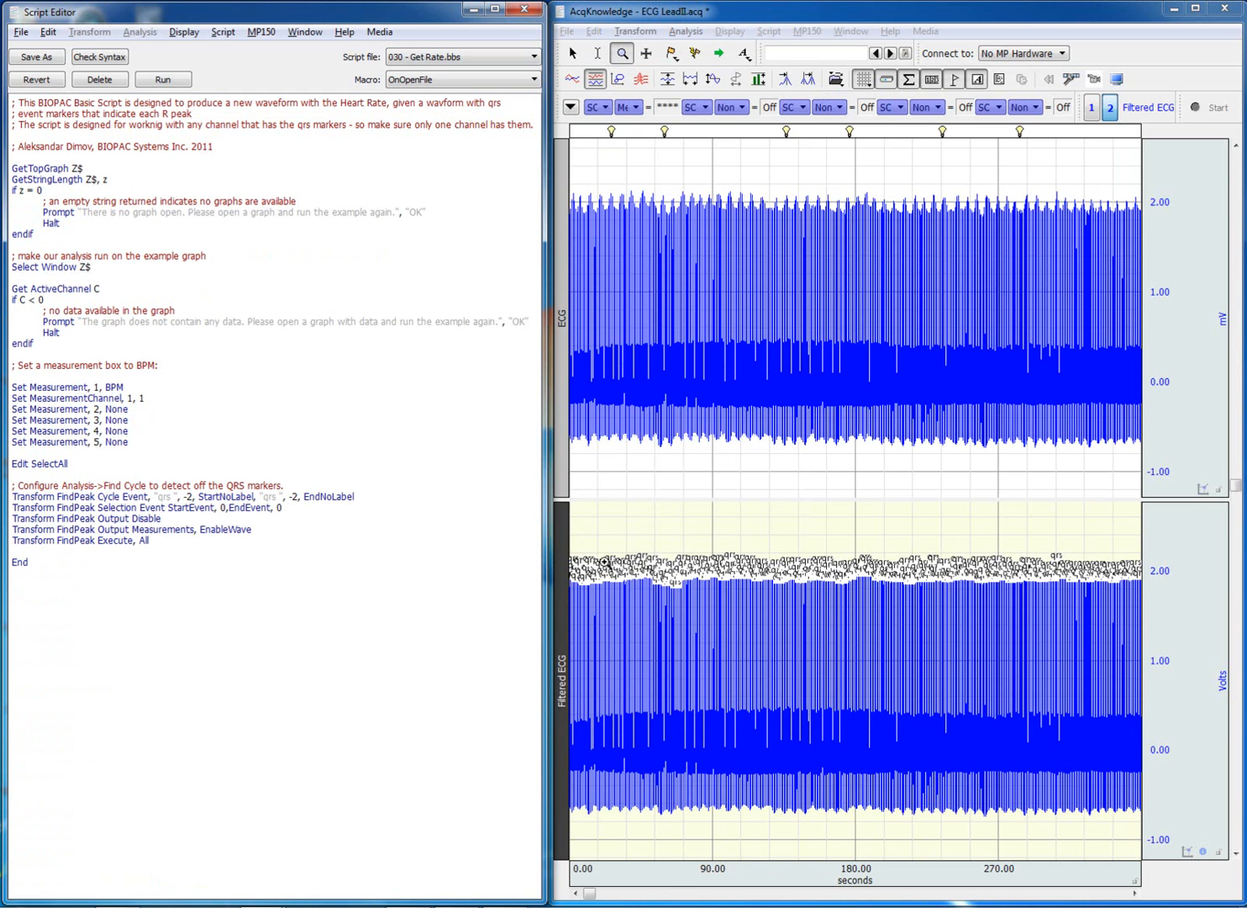
pyautogui.click(163, 79)
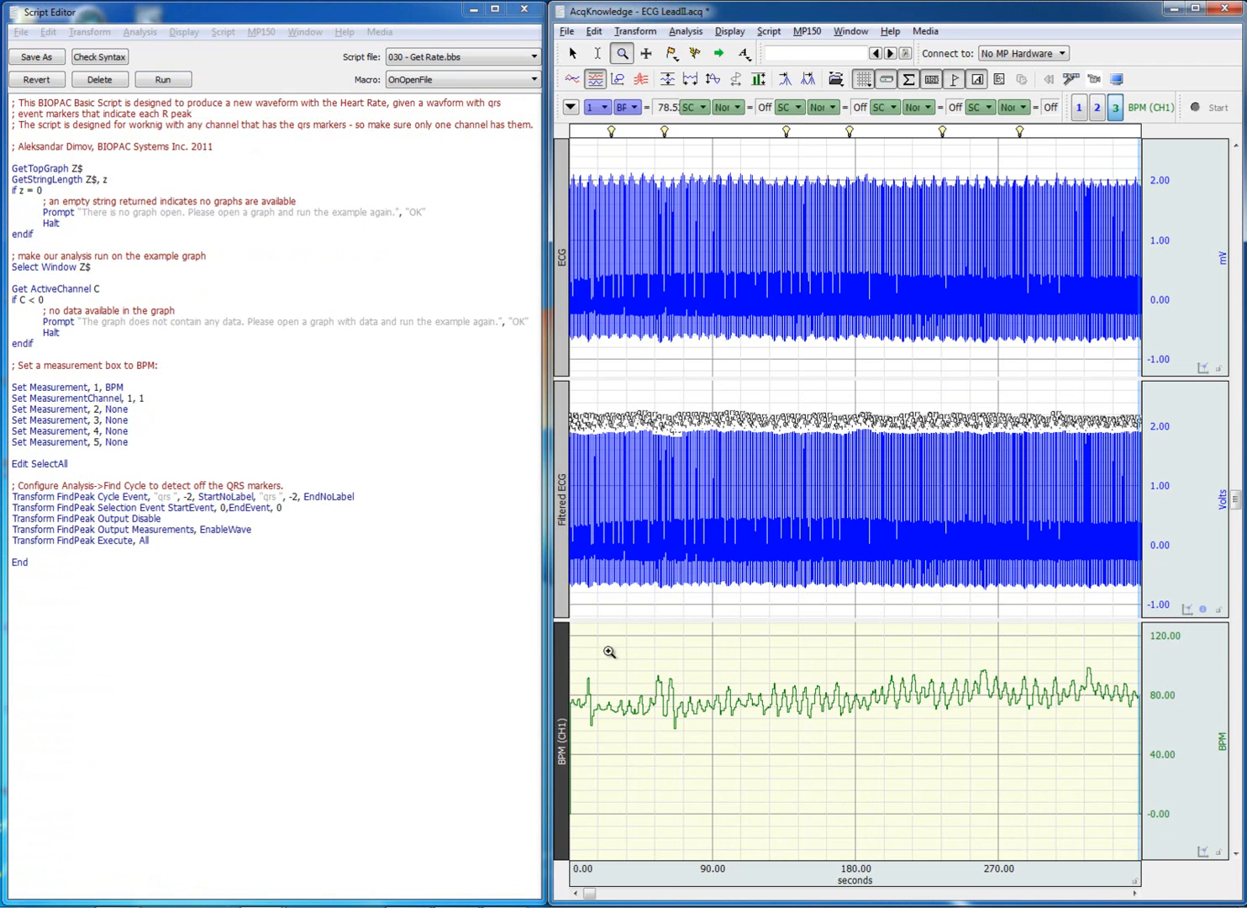
pyautogui.moveTo(615, 652)
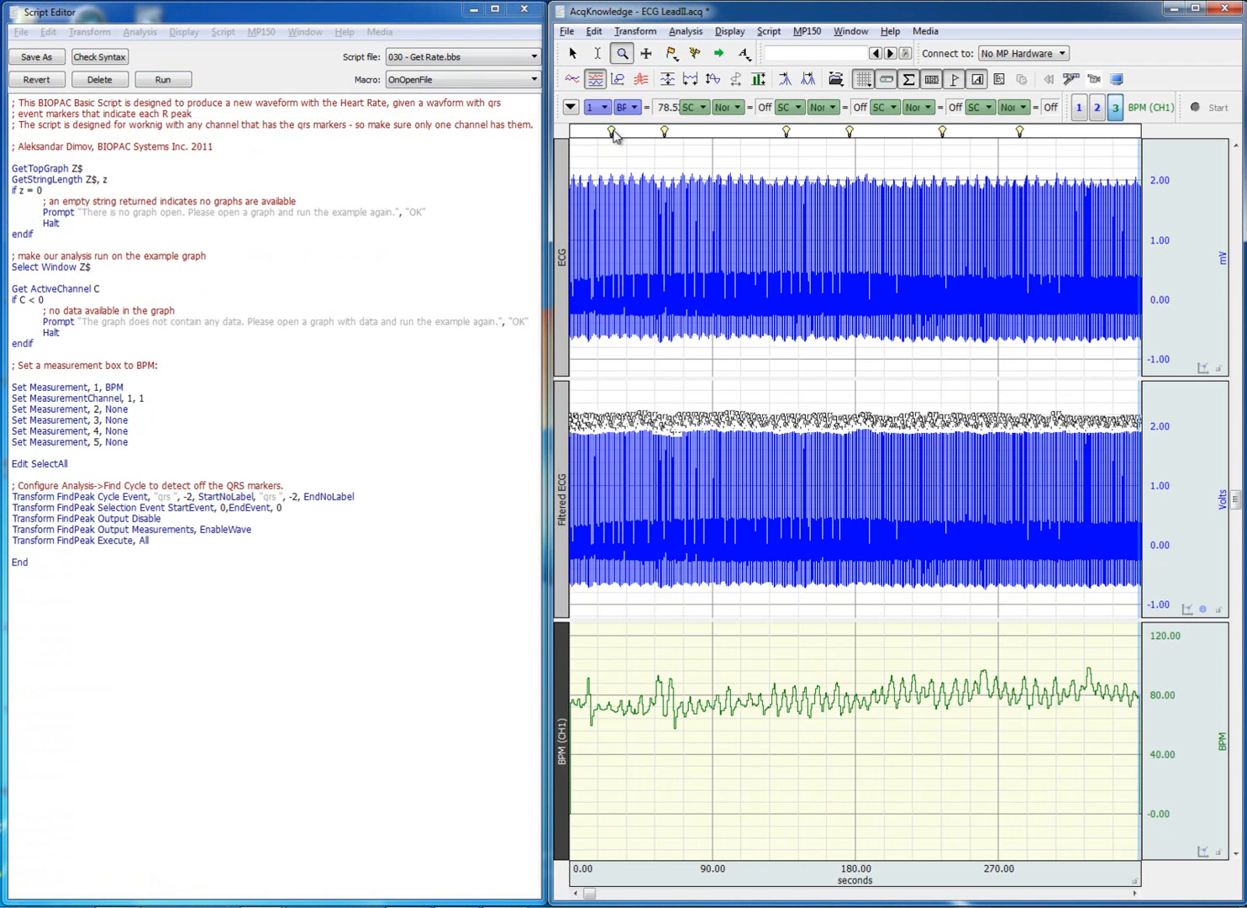
pyautogui.moveTo(801, 135)
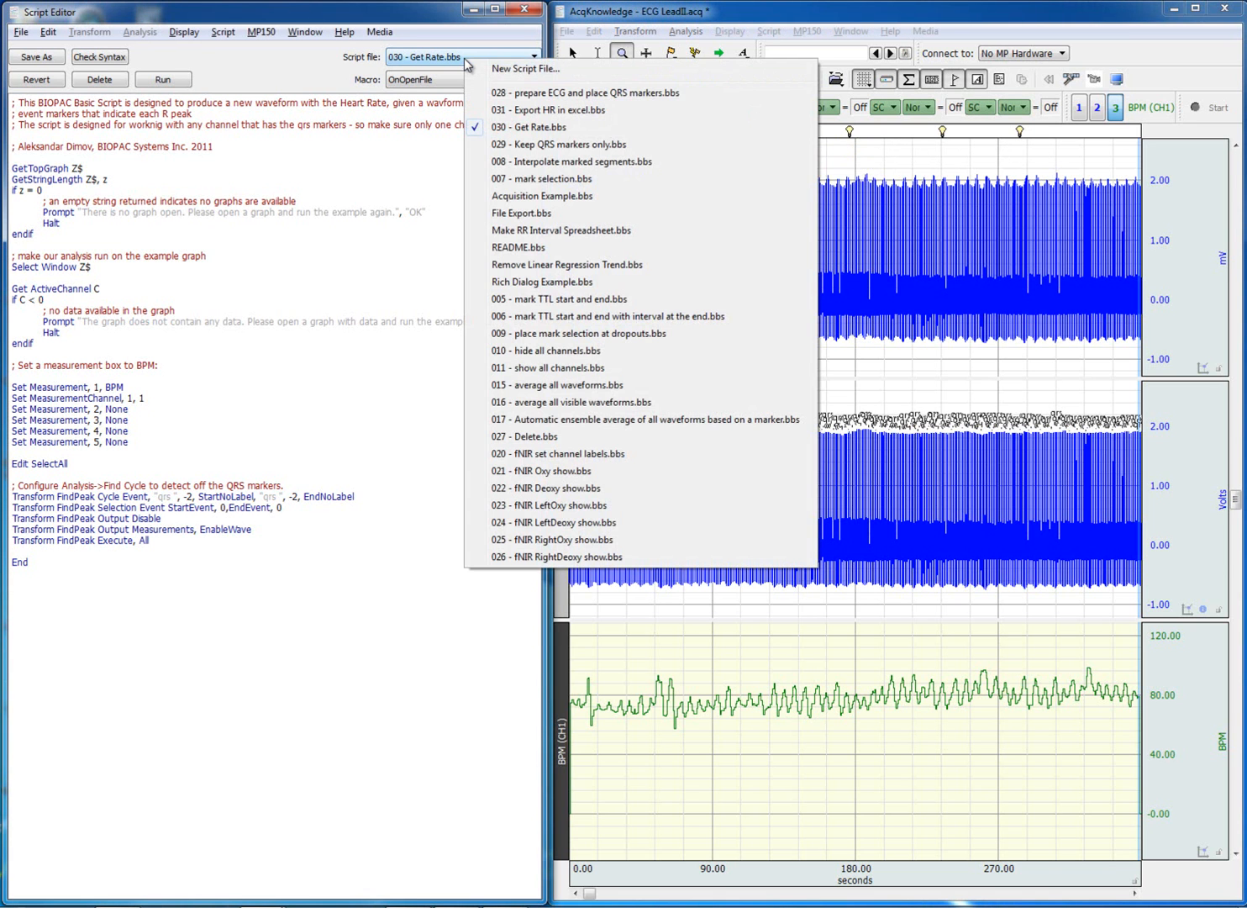
# Run '031 - Export HR in excel.bbs' and inspect the exported means 73.34 and 81.74 in Calc
pyautogui.click(555, 111)
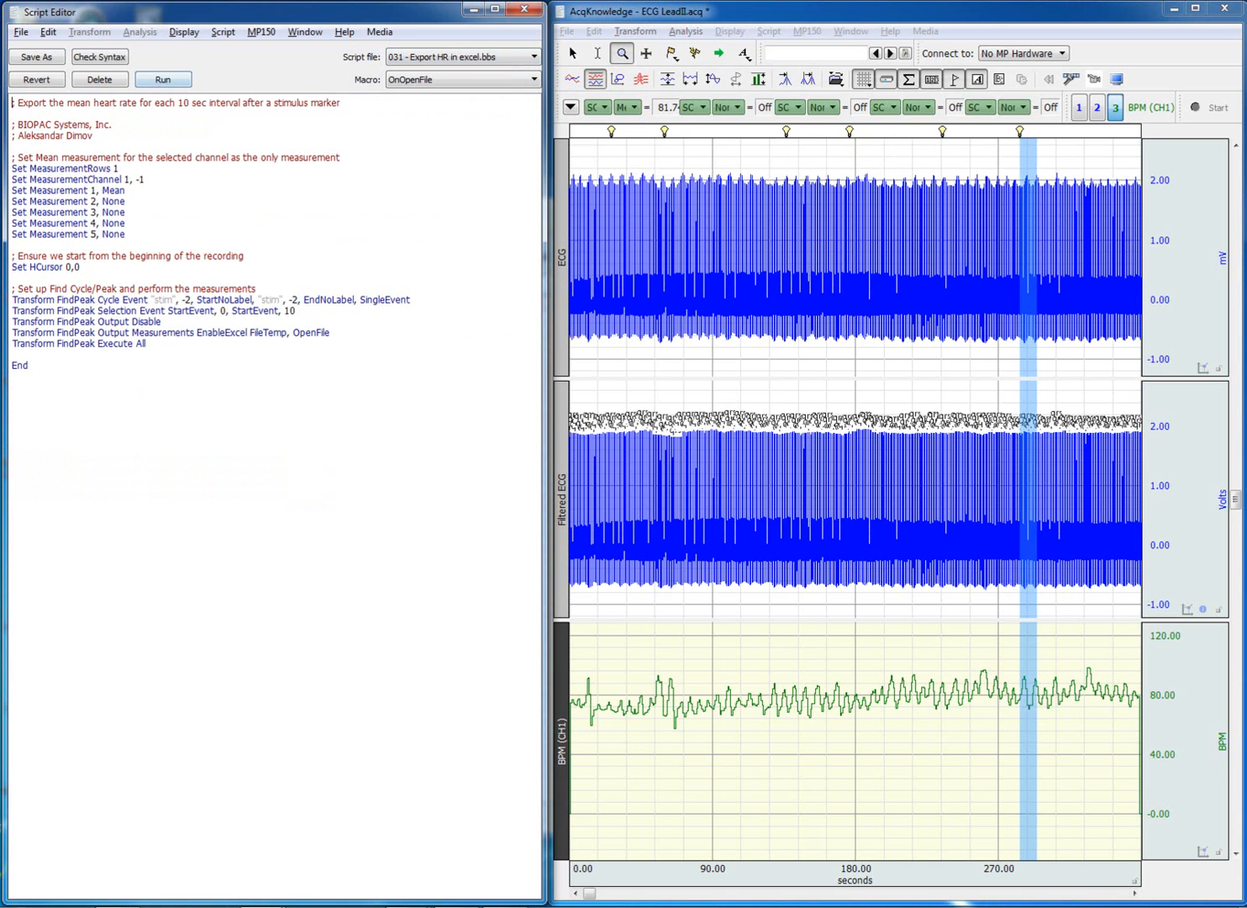
pyautogui.click(164, 79)
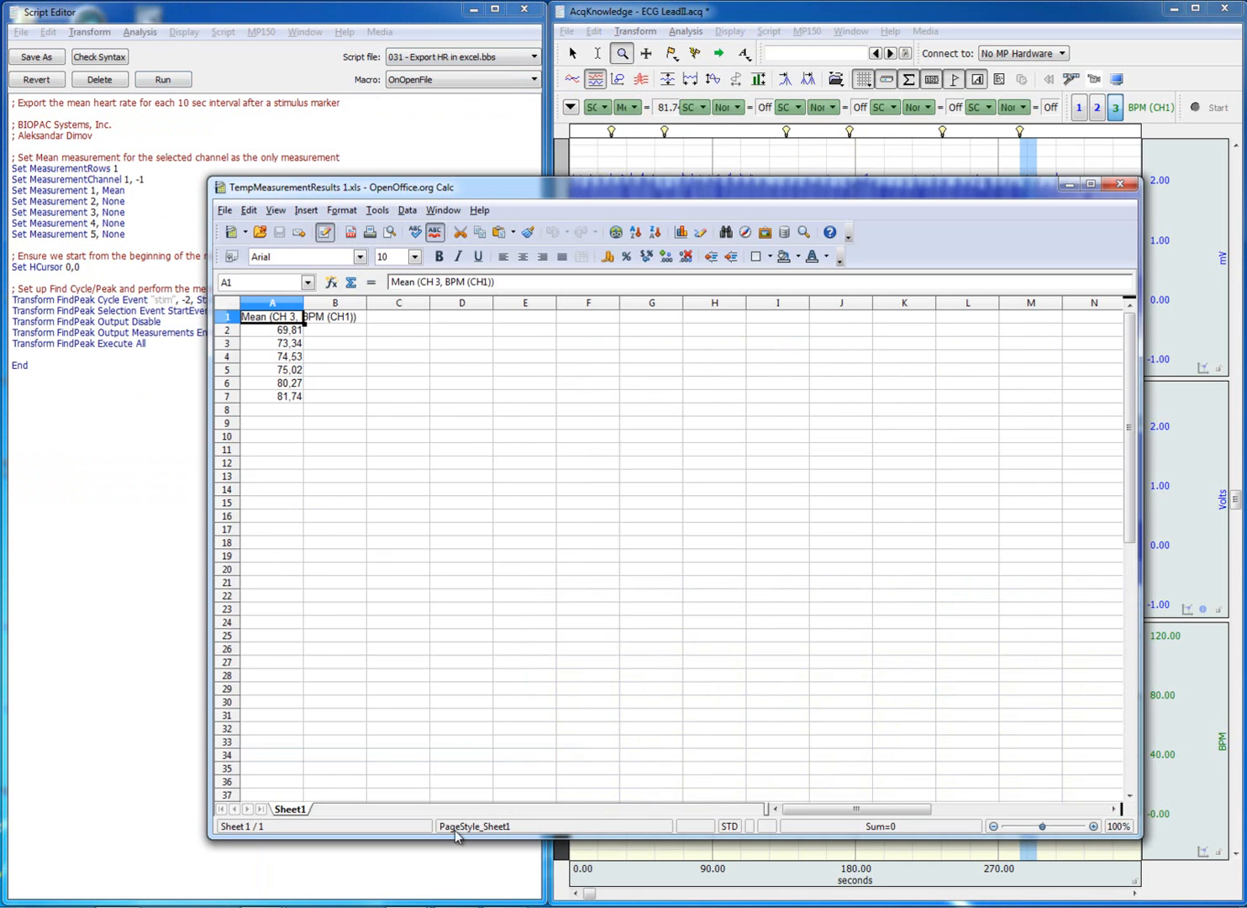
pyautogui.moveTo(808, 137)
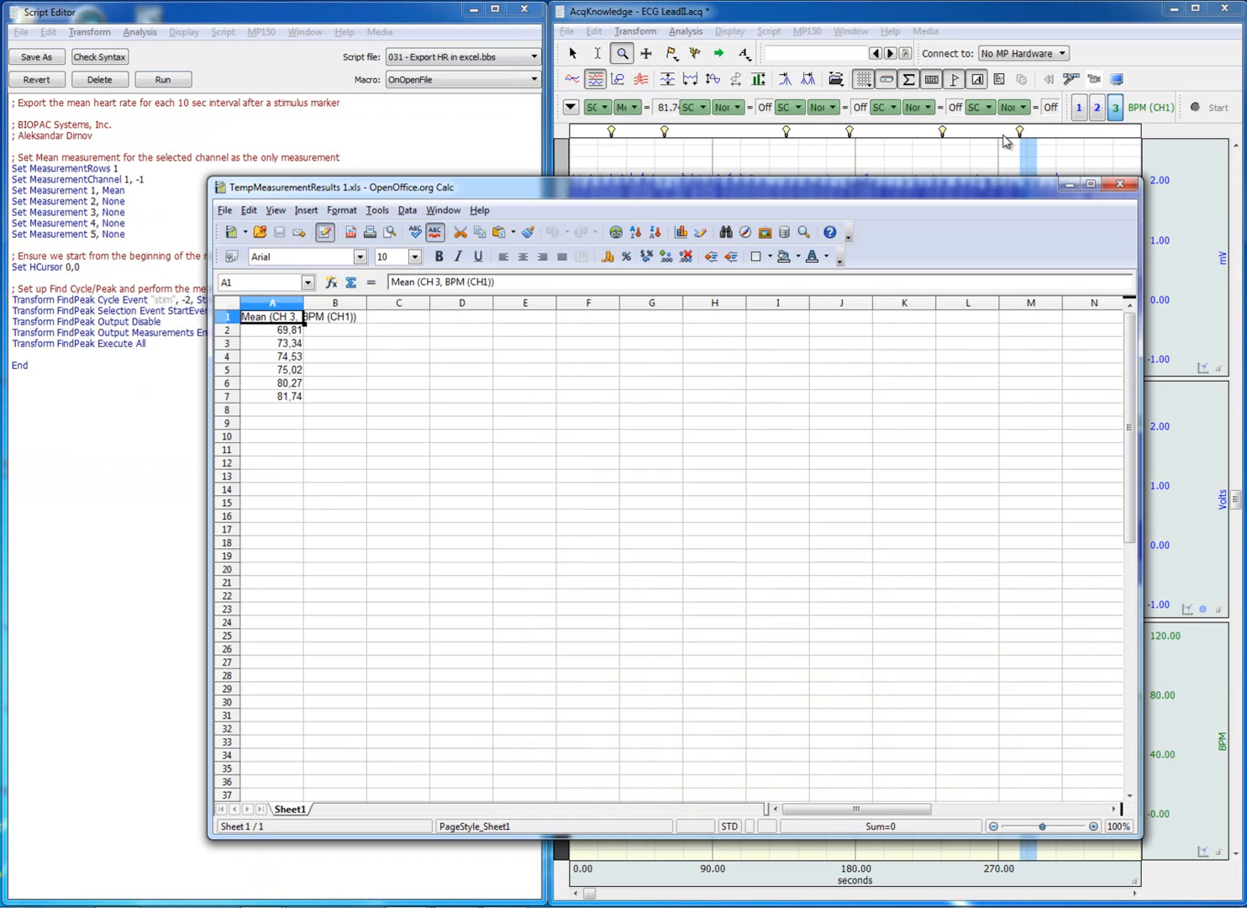
pyautogui.click(273, 342)
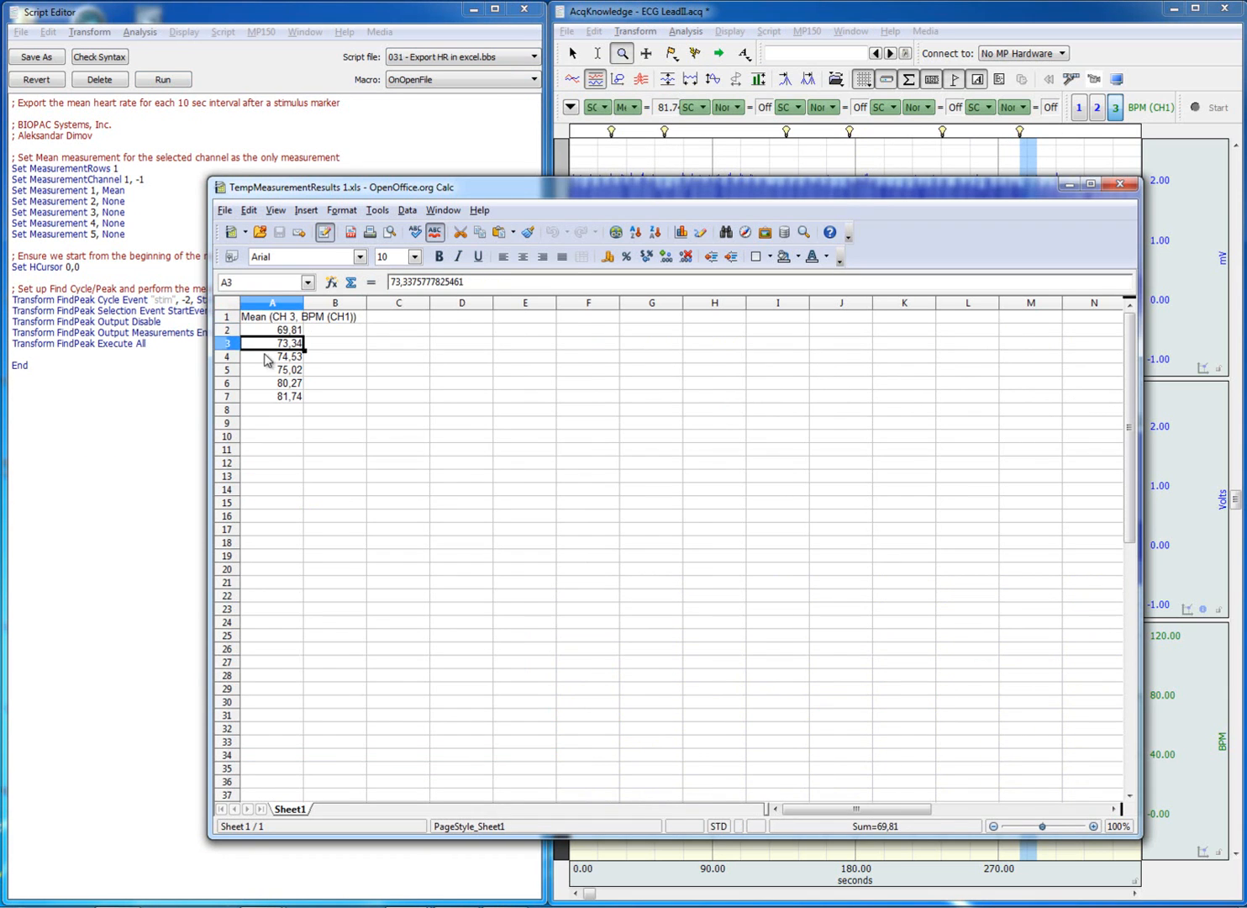
pyautogui.click(272, 397)
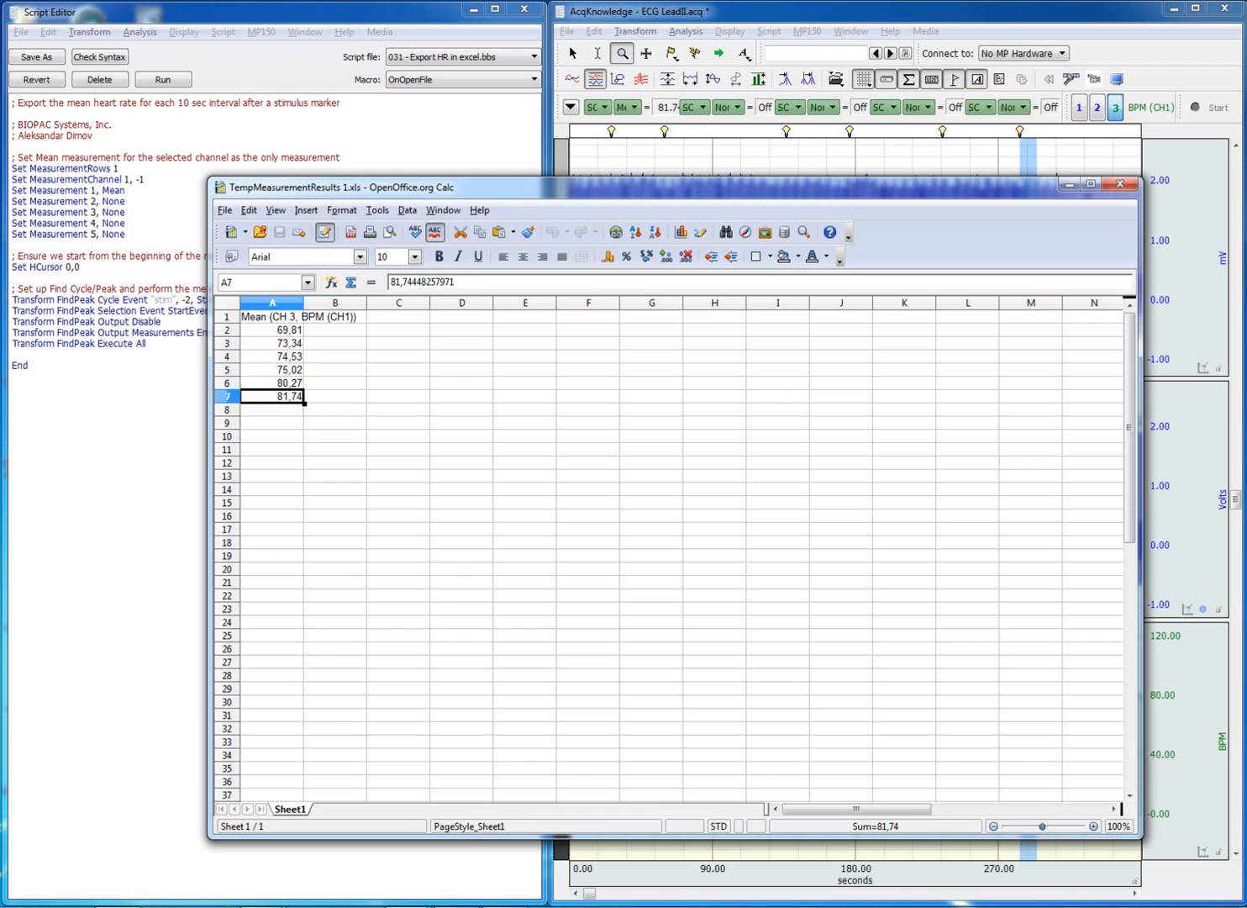